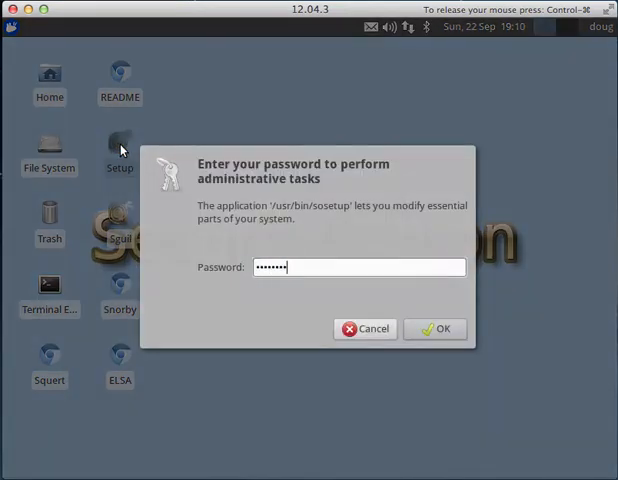
- Confirm the administrator password and accept the 'Yes, Continue!' welcome prompt
click(434, 328)
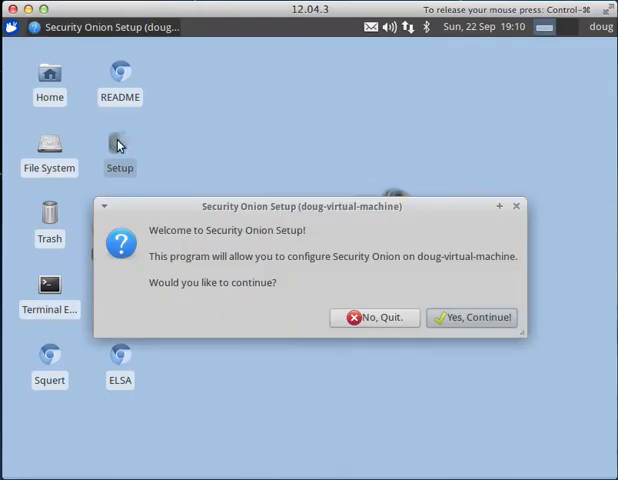
click(472, 316)
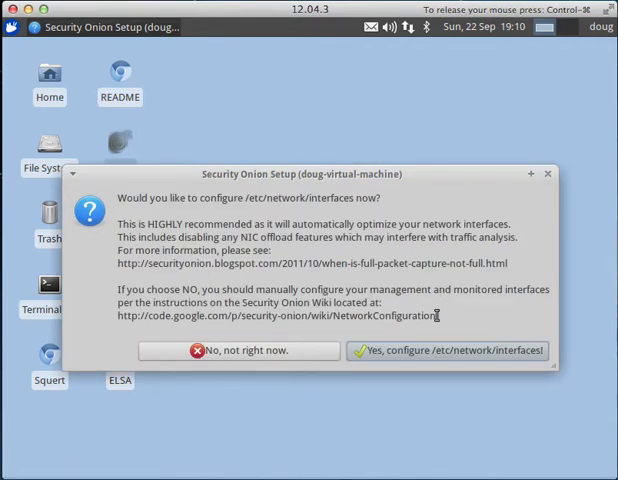
- Agree to configure /etc/network/interfaces and set eth0 as the management interface
click(448, 350)
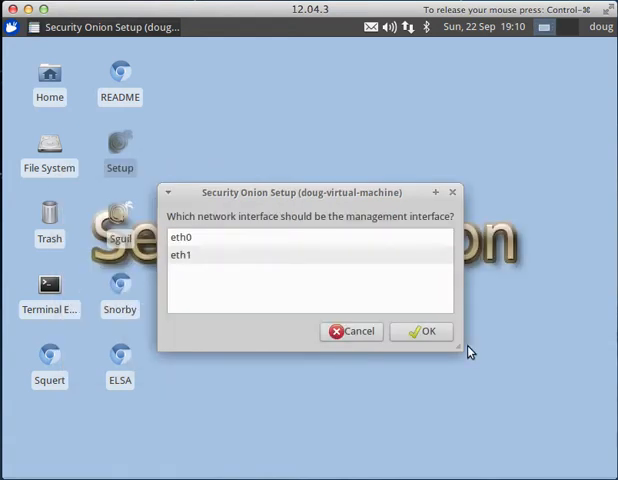
mouse_move(226, 208)
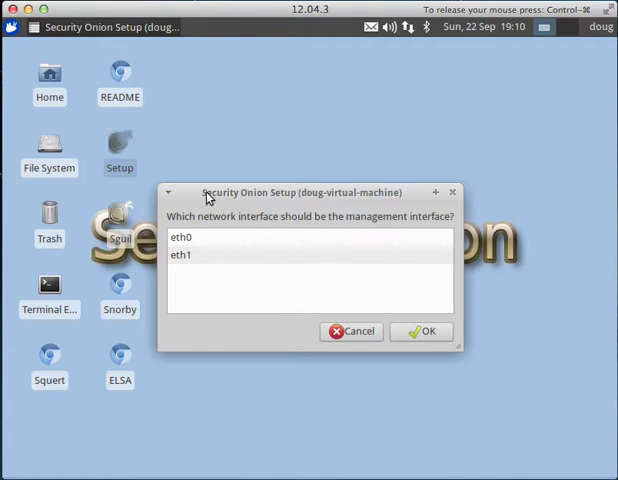
click(184, 236)
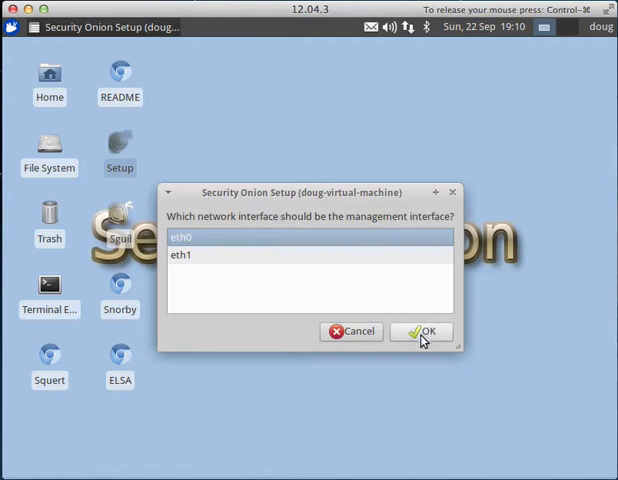
click(420, 332)
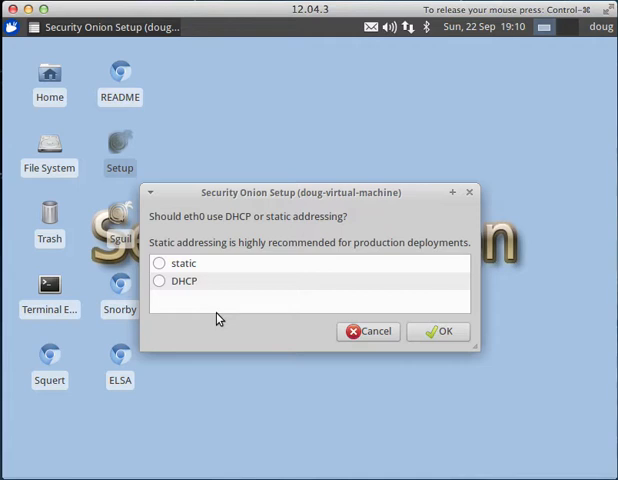
mouse_move(196, 276)
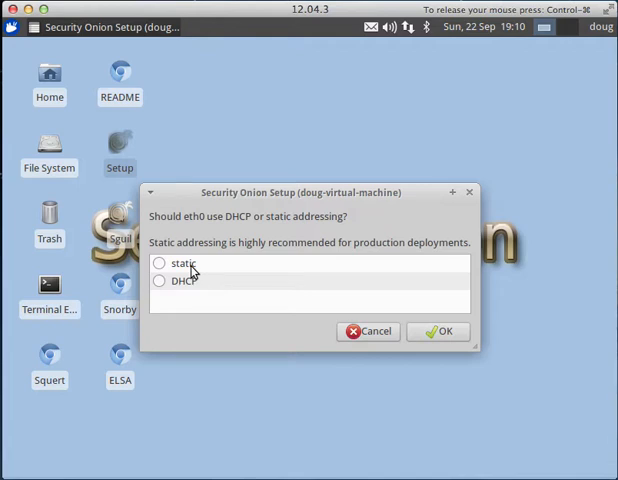
- Set the eth0 management interface to use DHCP addressing
click(160, 280)
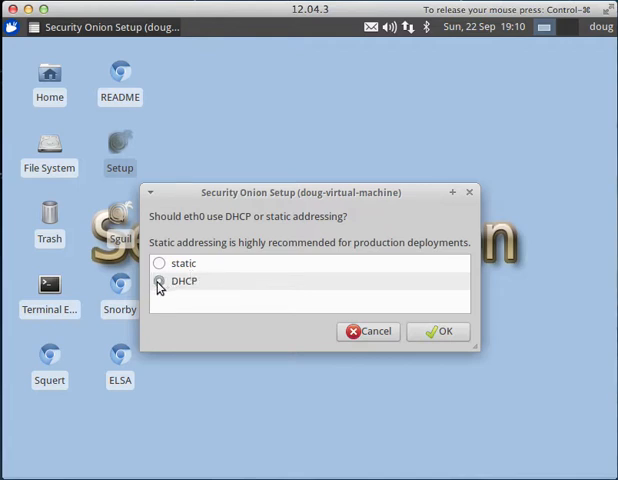
click(160, 280)
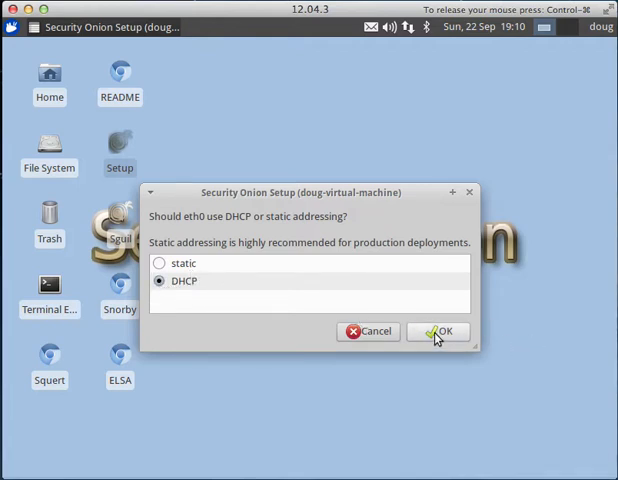
click(436, 332)
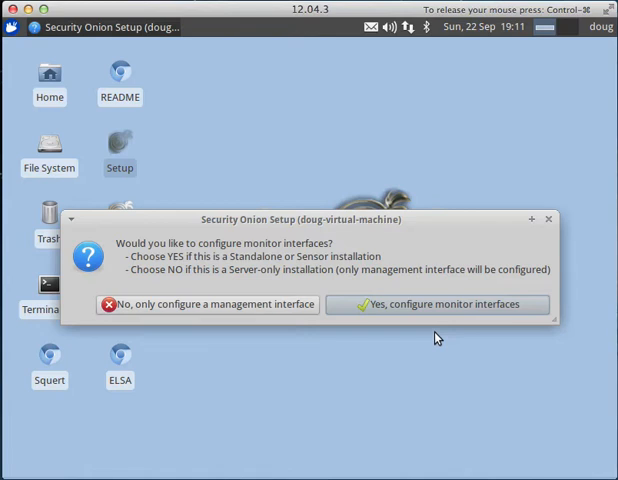
- Agree to configure monitor interfaces and select eth1 for sniffing
click(436, 304)
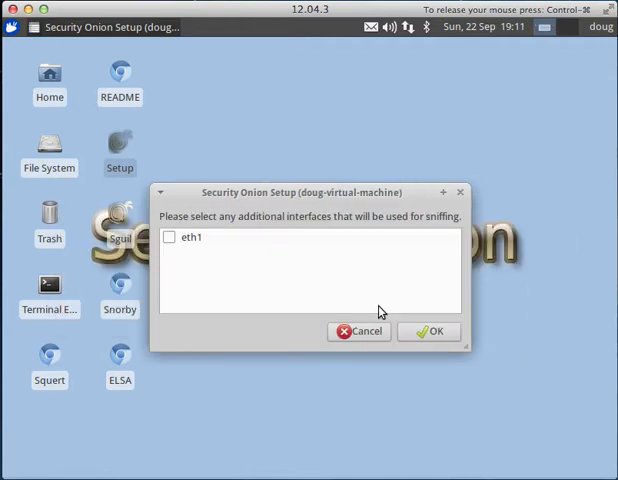
click(170, 238)
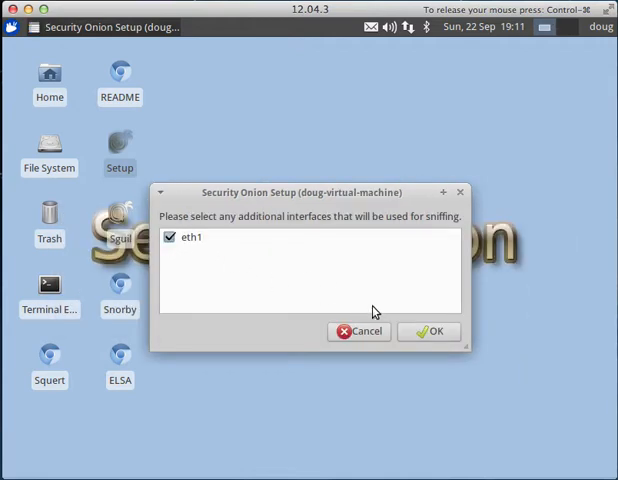
click(428, 332)
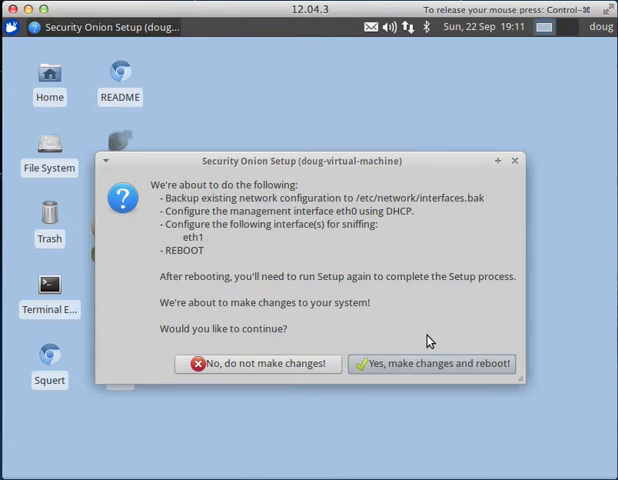
mouse_move(200, 218)
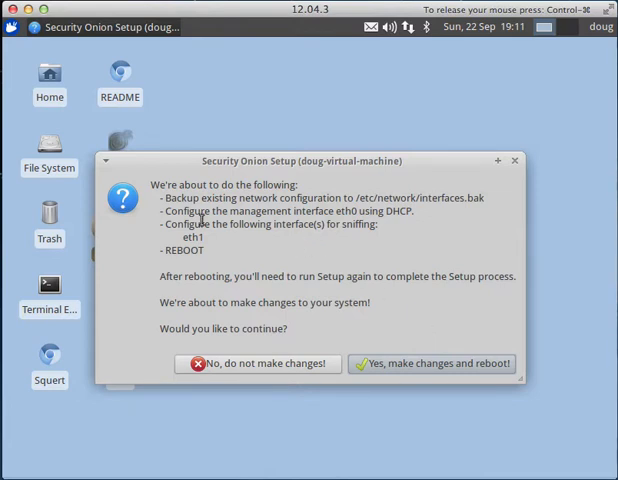
- Accept 'Yes, make changes and reboot!' to apply the network configuration
double_click(194, 238)
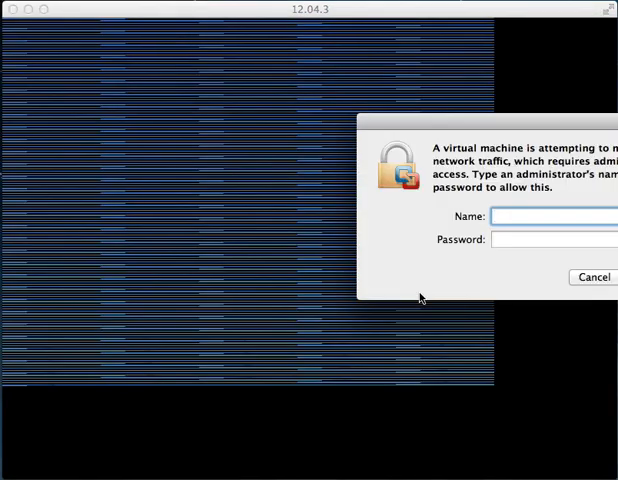
text(Doug Bur)
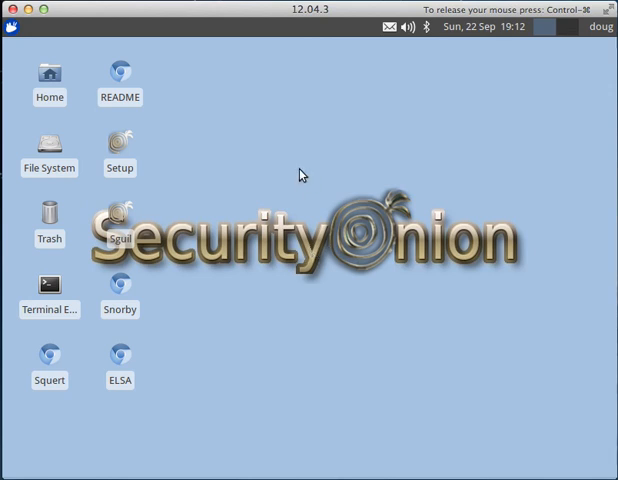
mouse_move(232, 162)
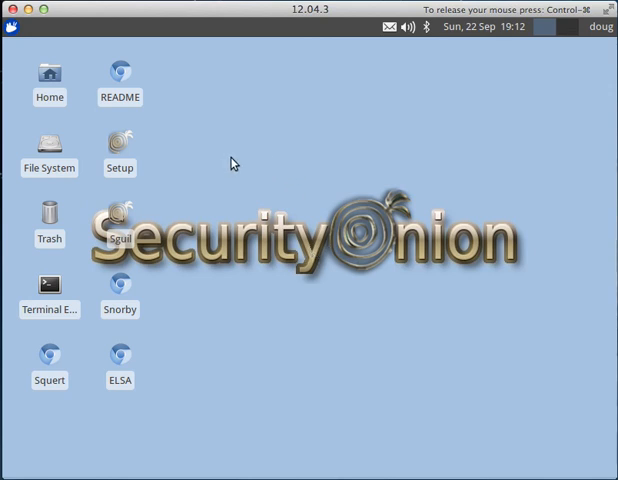
mouse_move(192, 160)
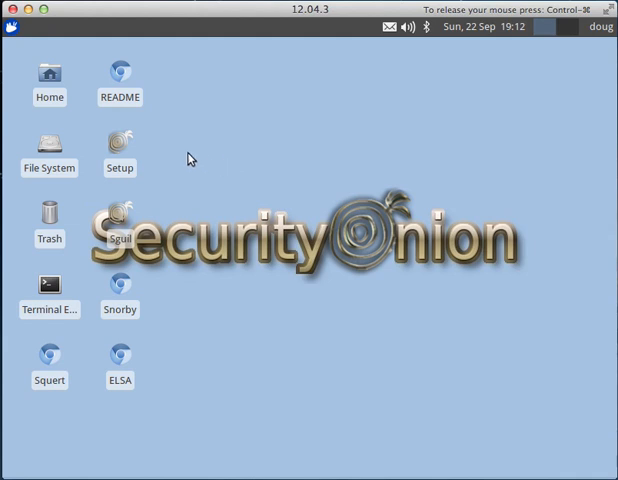